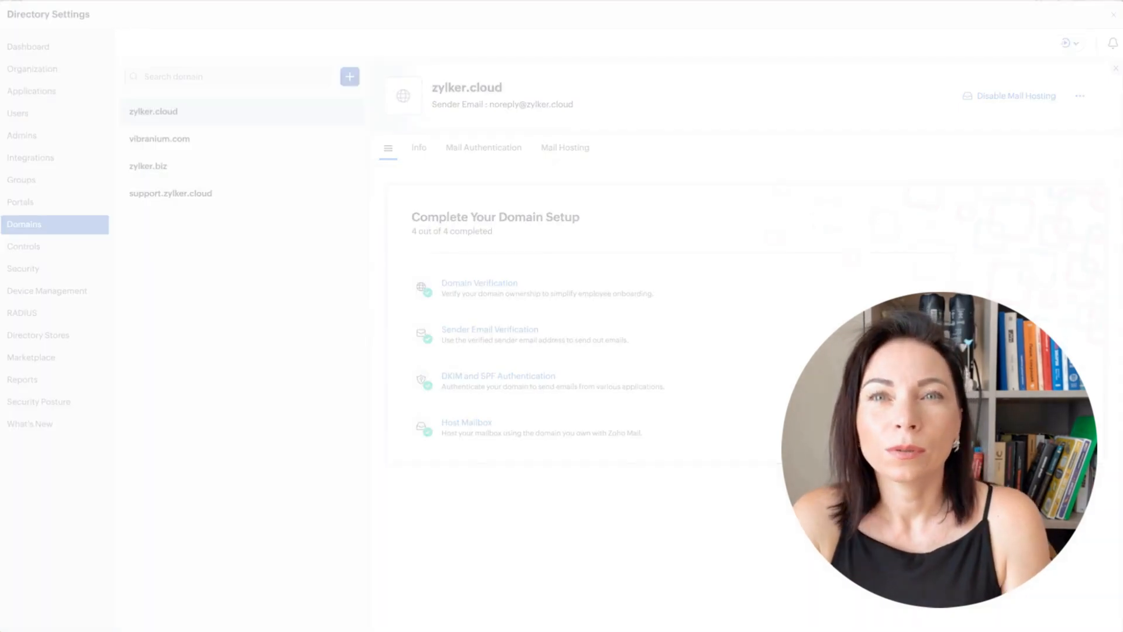
# Begin deleting a user and reach the People employee-status choice.
pyautogui.click(39, 335)
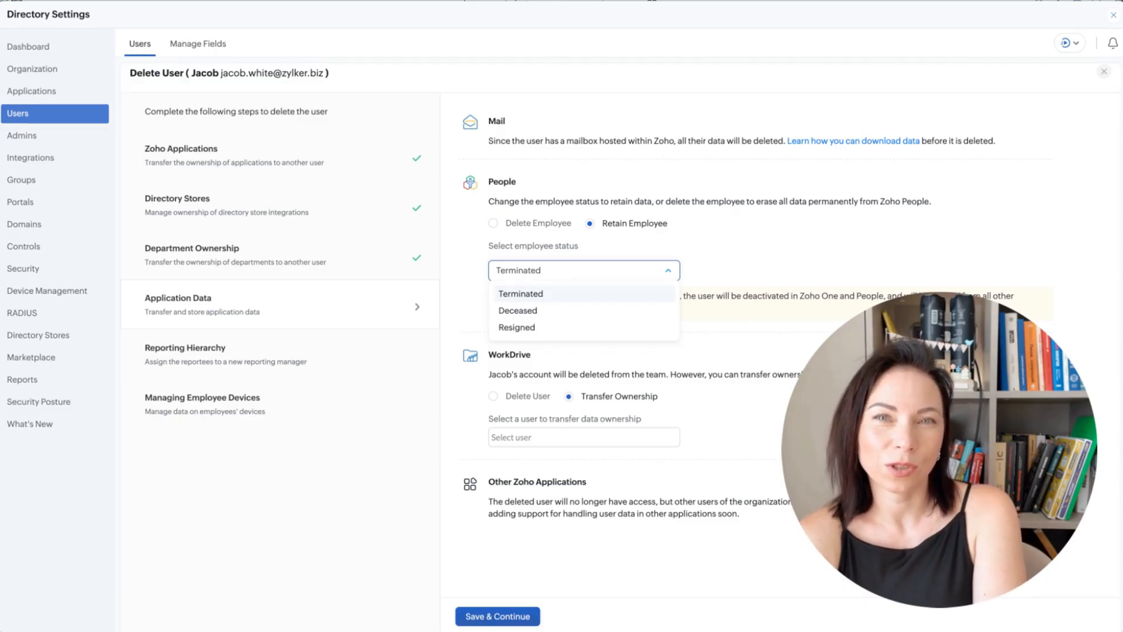
pyautogui.click(42, 379)
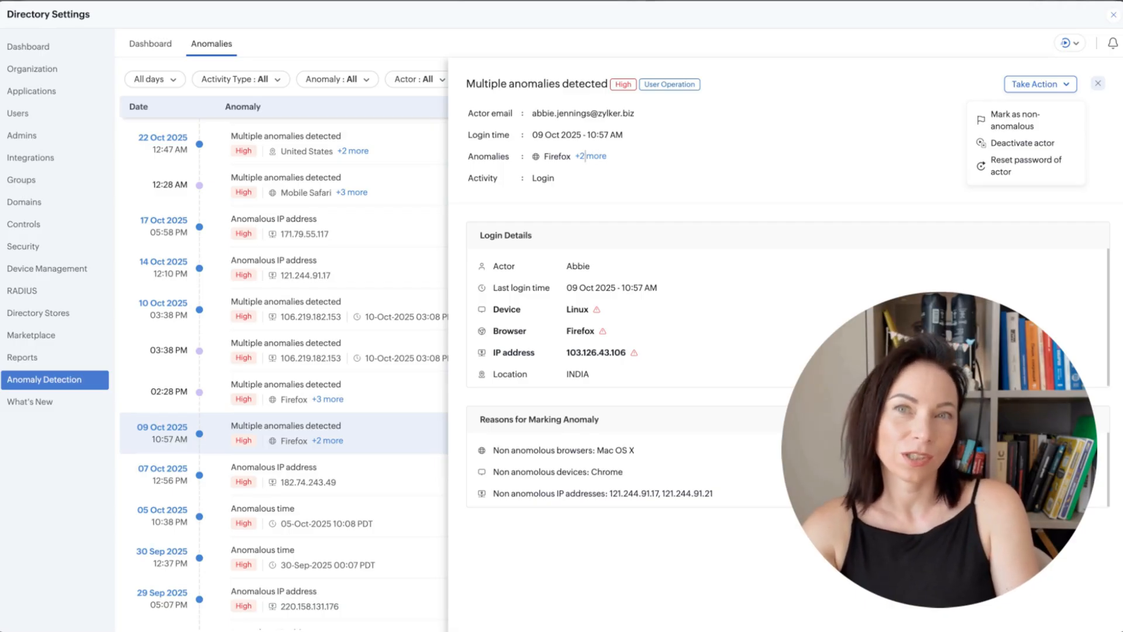
# Open the 09 Oct 'Multiple anomalies detected' login and show Take Action options.
pyautogui.click(23, 245)
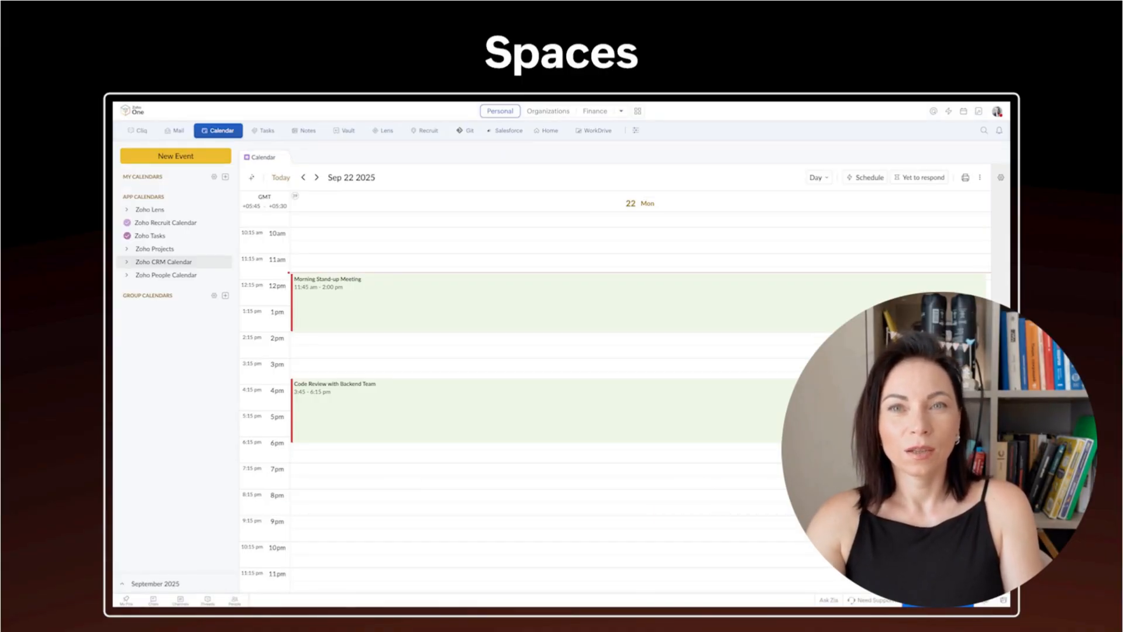
# Show the Personal space calendar in Day view for Sep 22 2025.
pyautogui.click(263, 130)
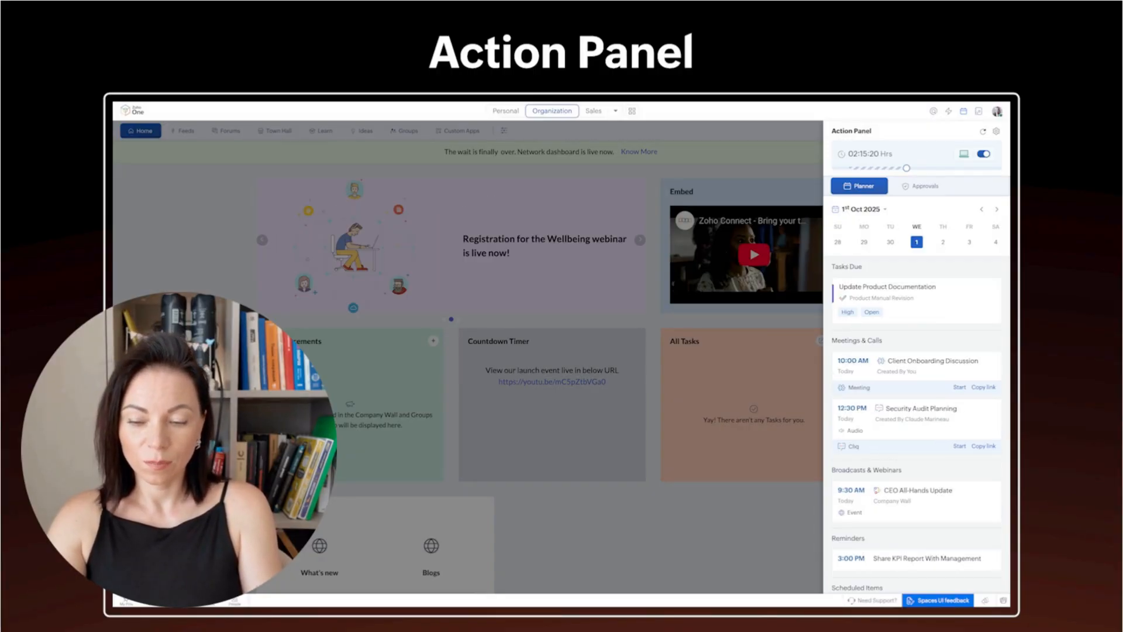
# Show the Organization Home with the Action Panel of today's tasks, meetings and reminders.
pyautogui.click(919, 185)
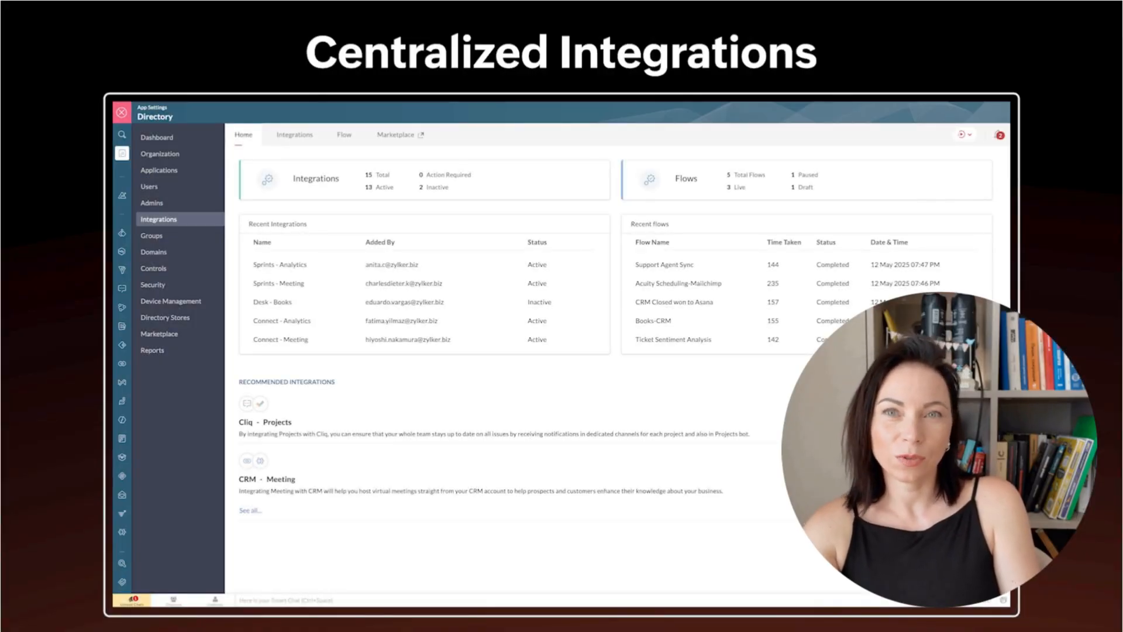
# List all configured Directory integrations with their portals and who added them.
pyautogui.click(295, 134)
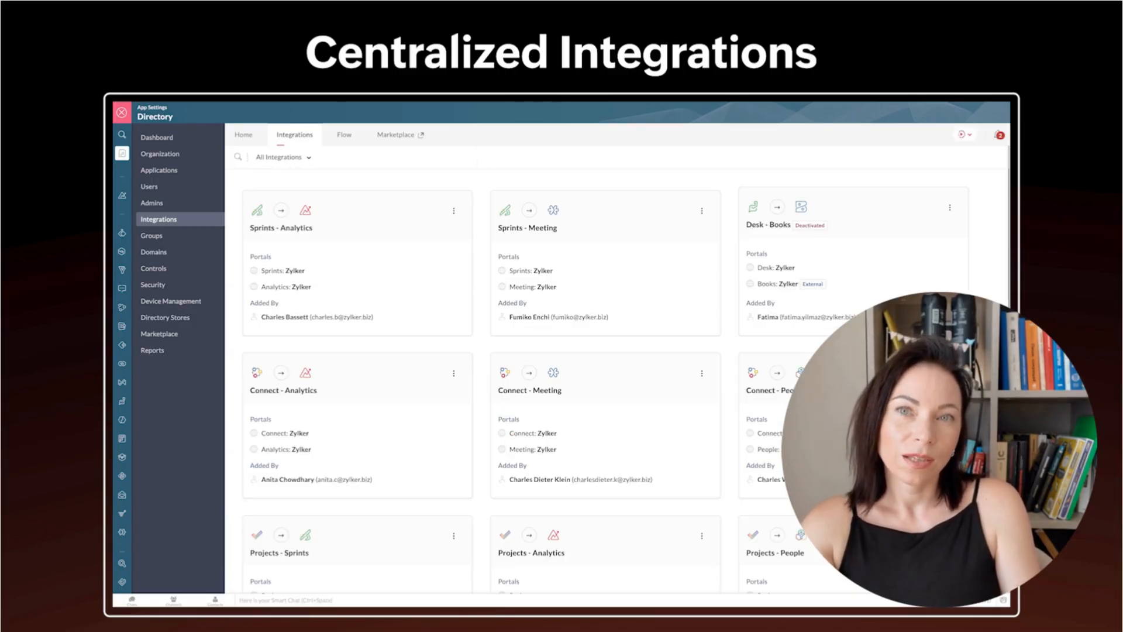
pyautogui.click(344, 133)
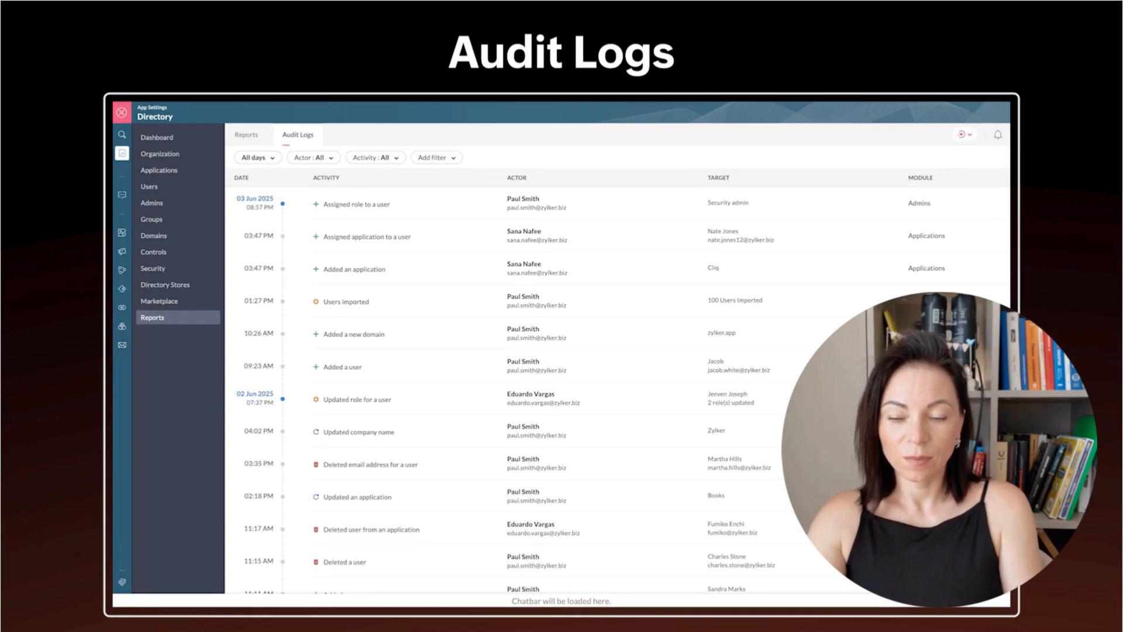
# Browse the Users imported, Added a user and Assigned role entries, ending on Added a user's actor details.
pyautogui.click(345, 302)
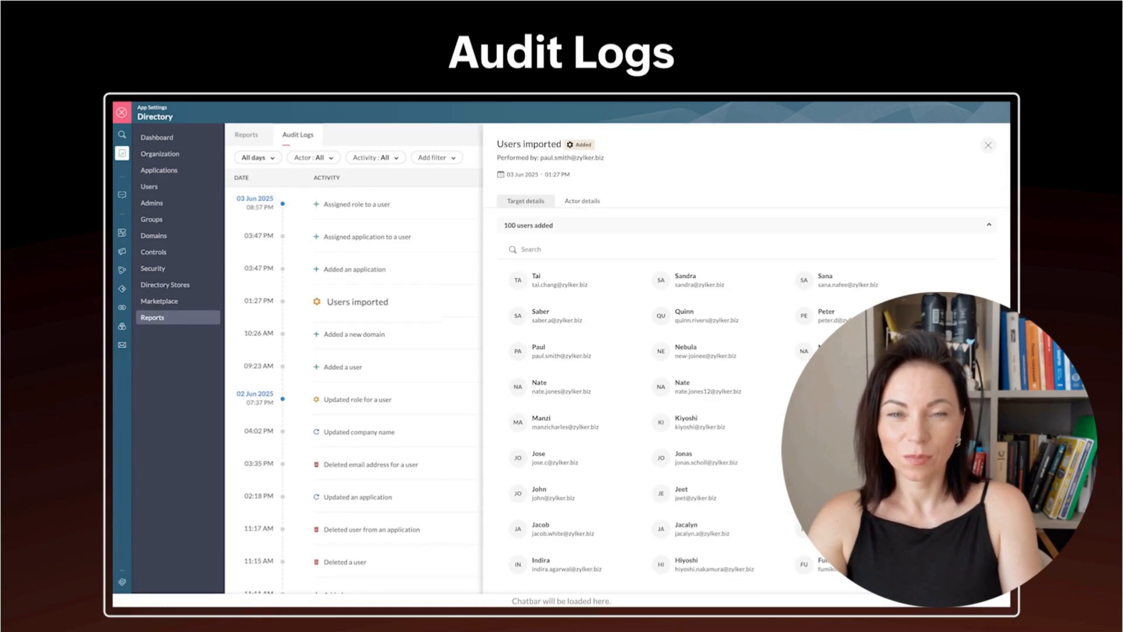
pyautogui.click(343, 366)
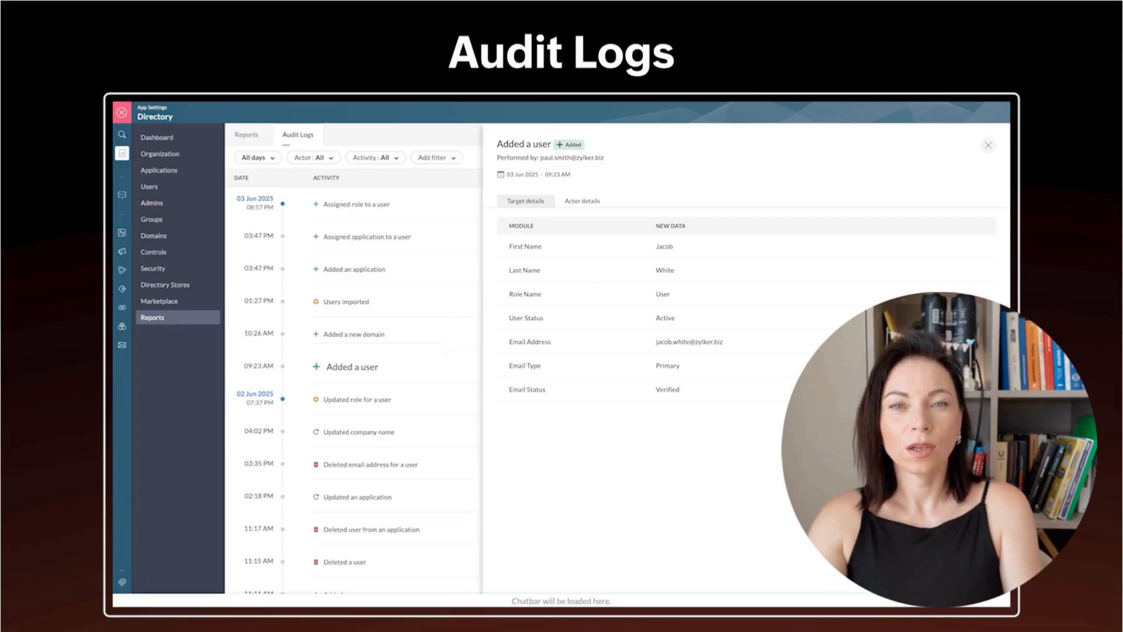
pyautogui.click(358, 203)
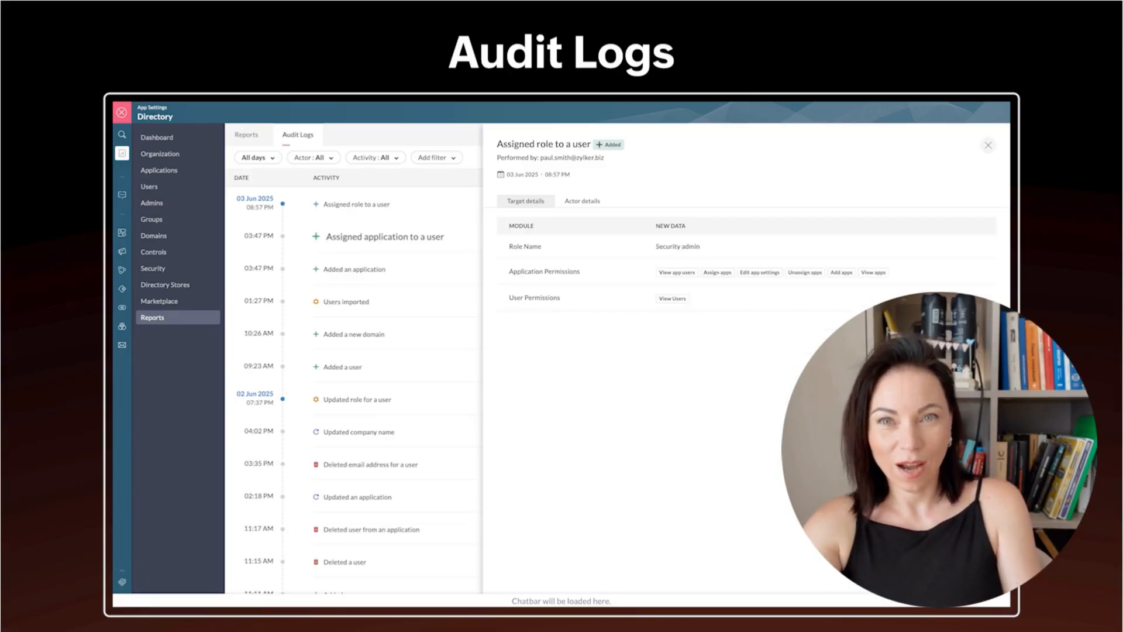
pyautogui.click(343, 366)
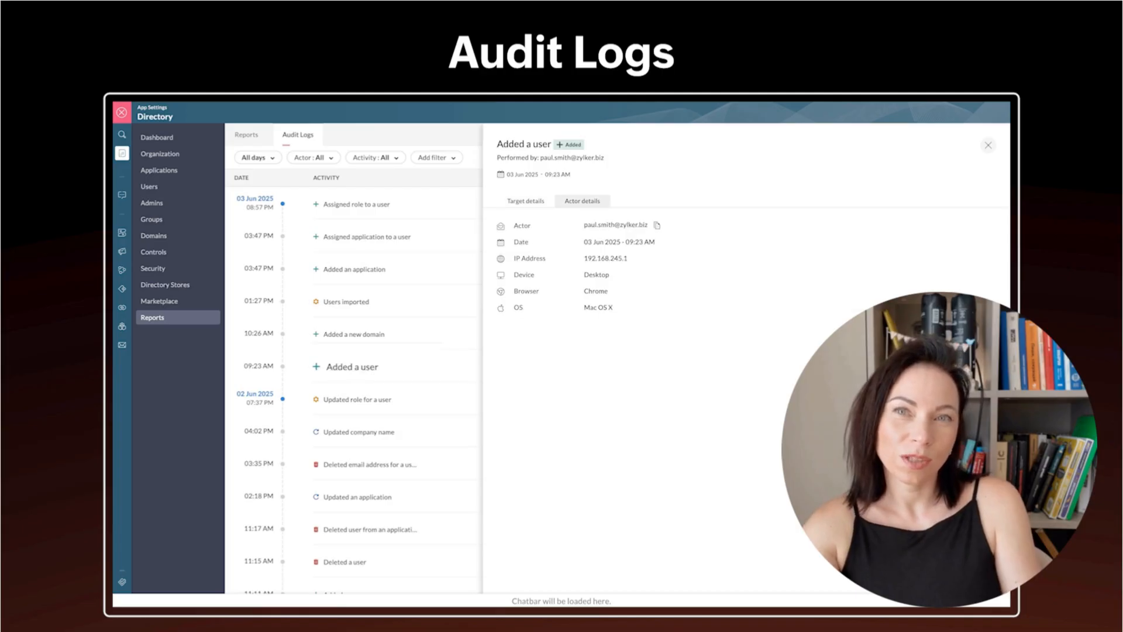